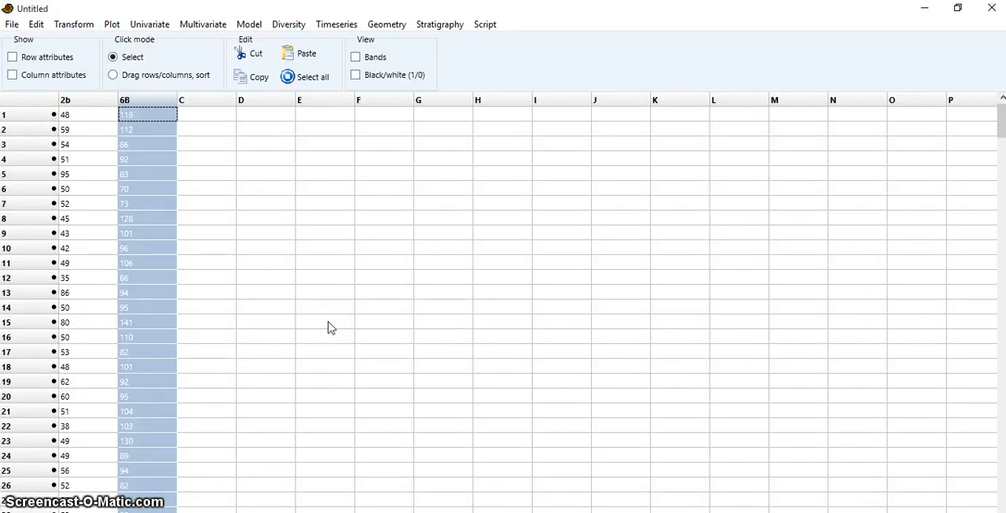
mouse_move(222, 108)
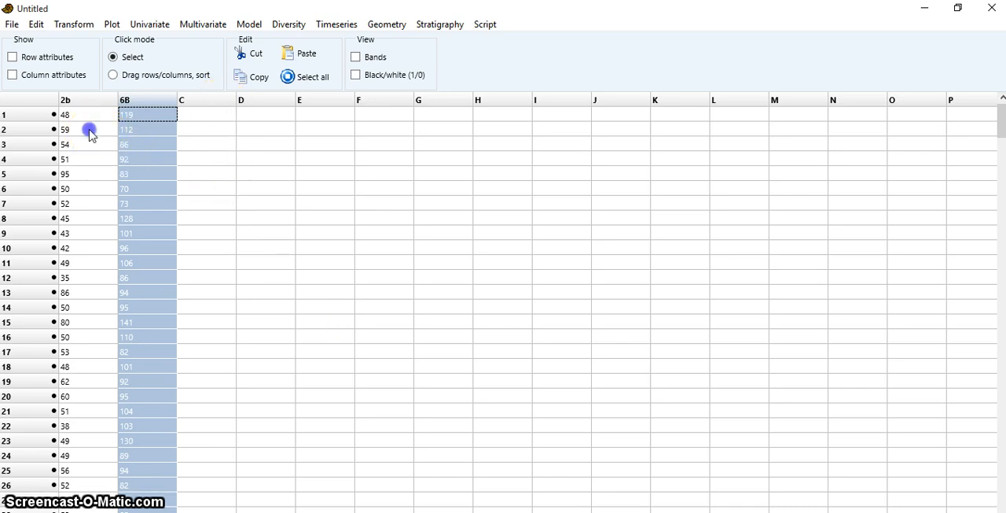
Step: Add column 2b to the 6B selection and open the Univariate menu
click(147, 129)
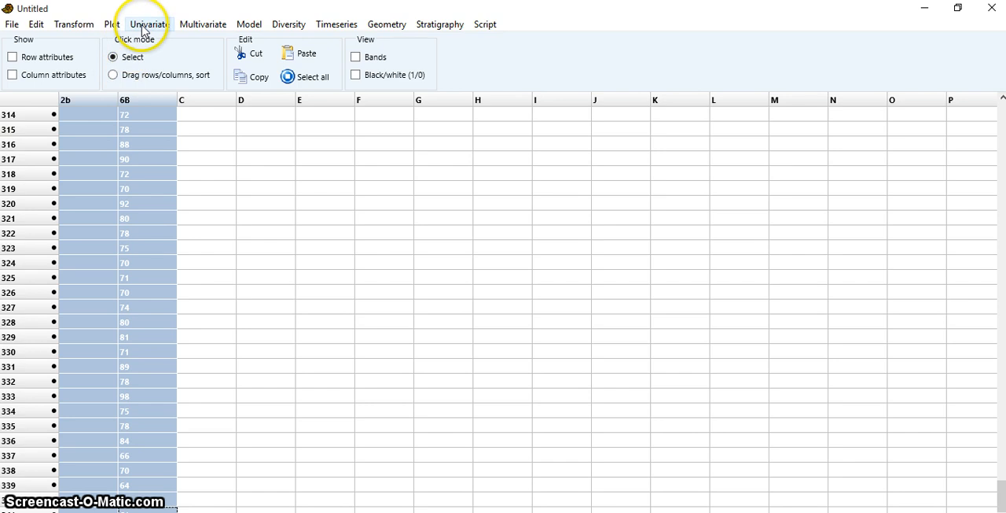
click(146, 24)
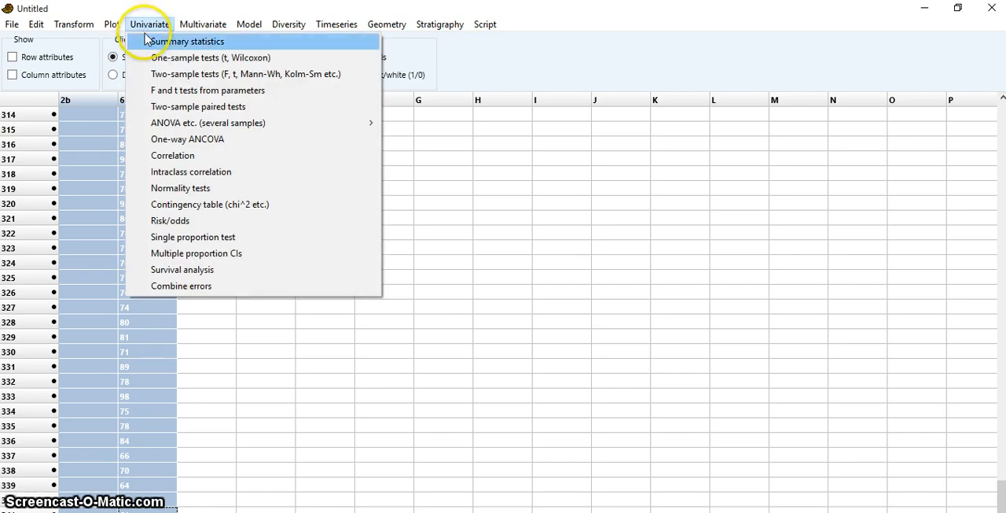
mouse_move(180, 188)
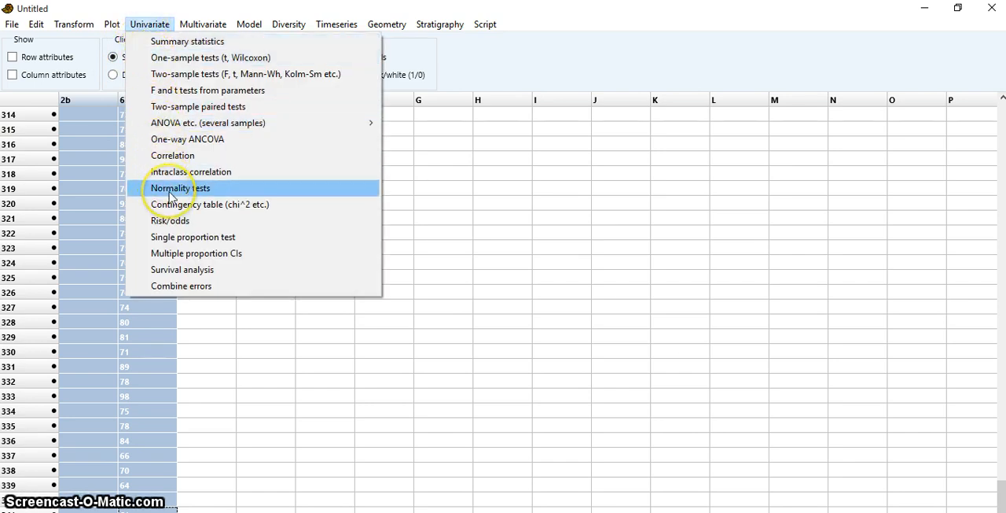
Step: Run Normality tests to get Shapiro-Wilk, Anderson-Darling and Jarque-Bera results for 2b and 6B
click(180, 188)
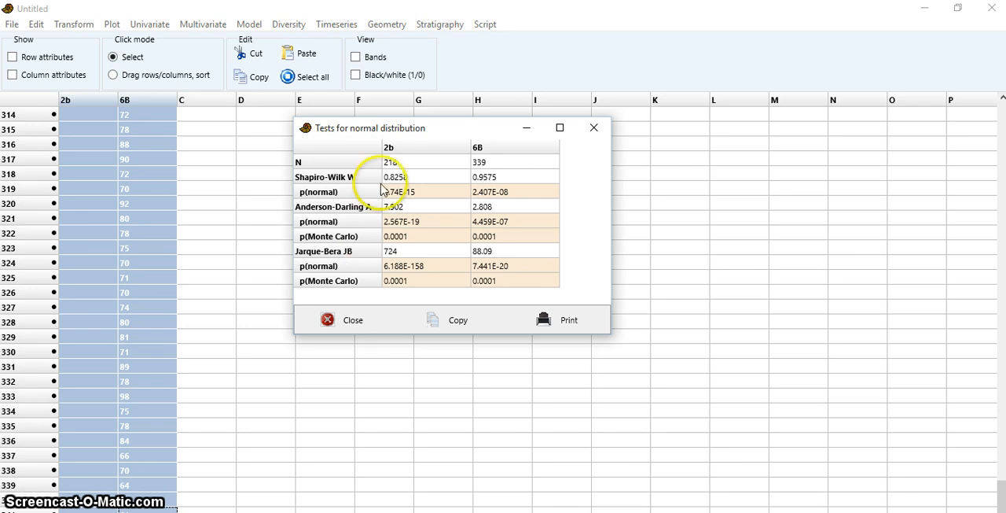
mouse_move(352, 180)
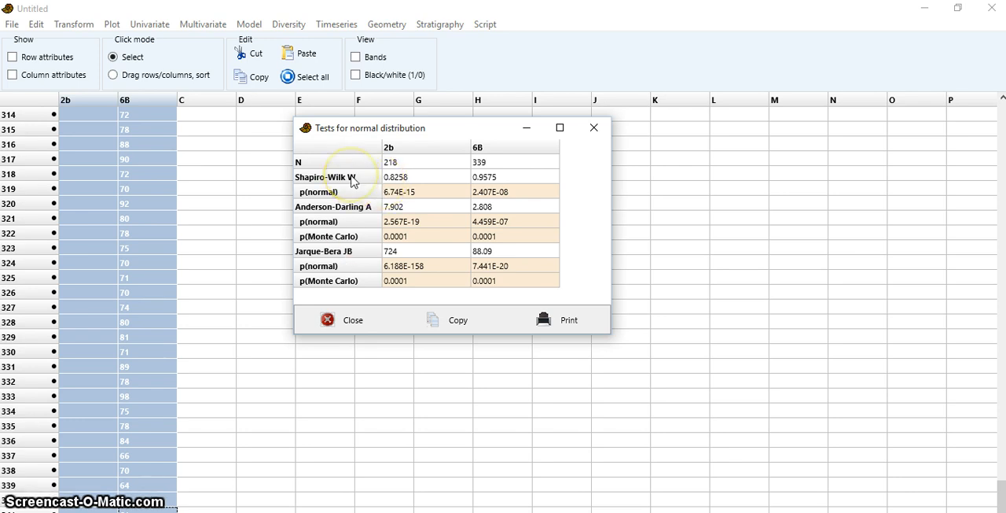
mouse_move(430, 206)
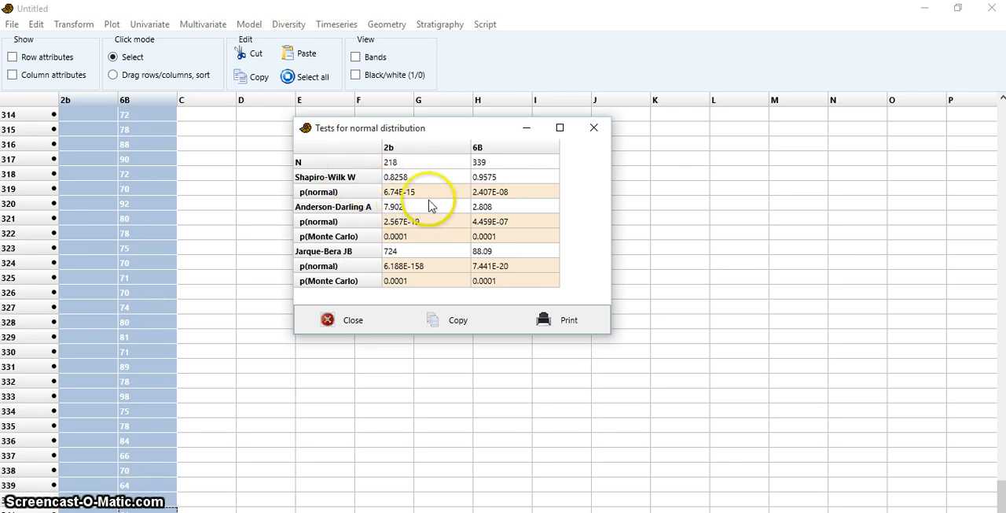
mouse_move(507, 198)
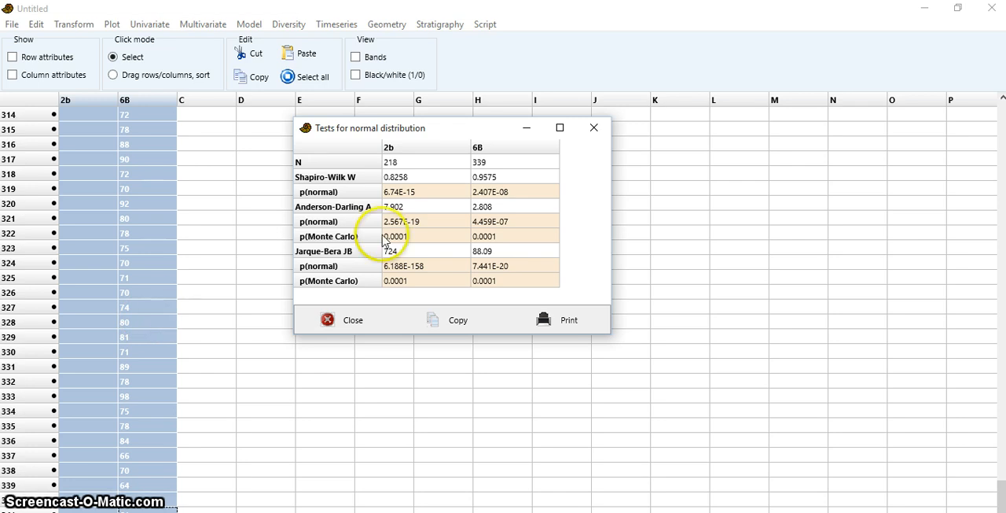
mouse_move(509, 197)
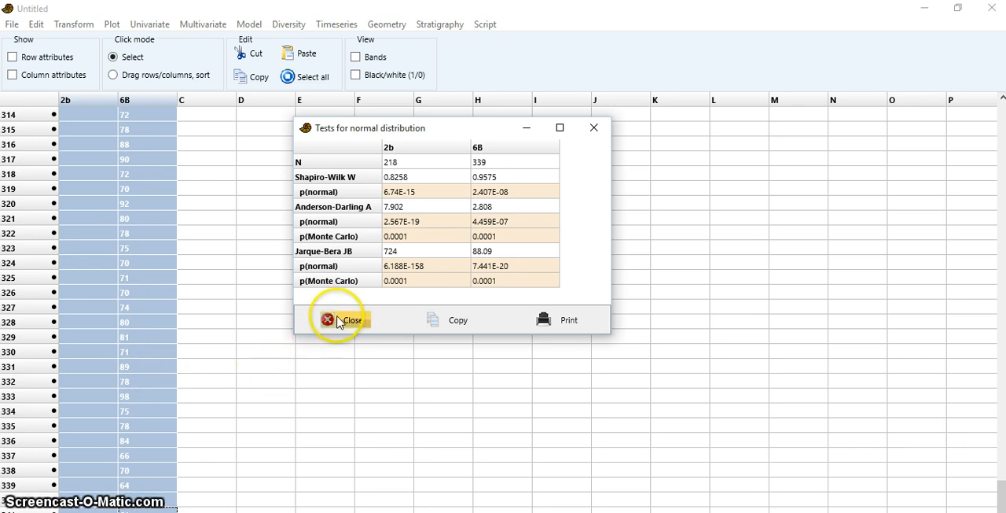
Step: Close the normality results, then view and close a histogram of column 6B
click(344, 319)
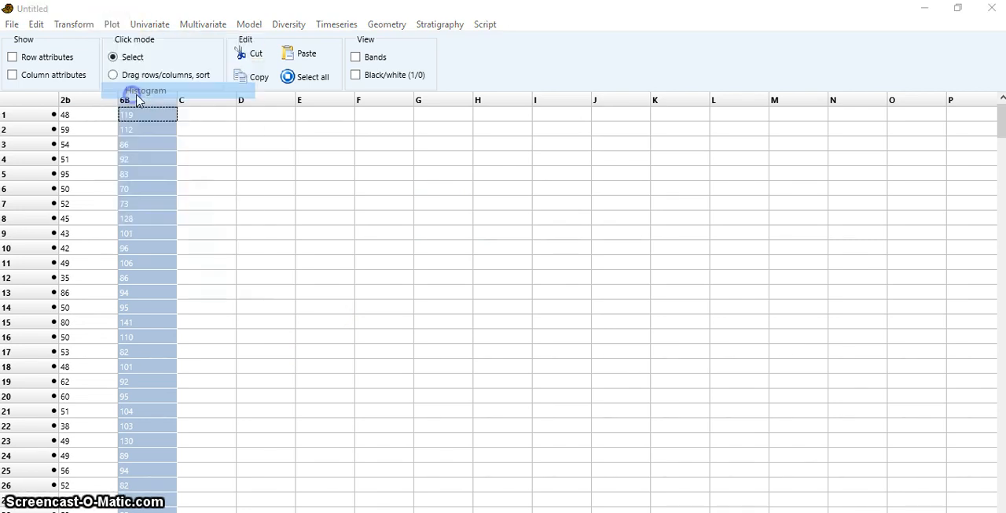
click(146, 90)
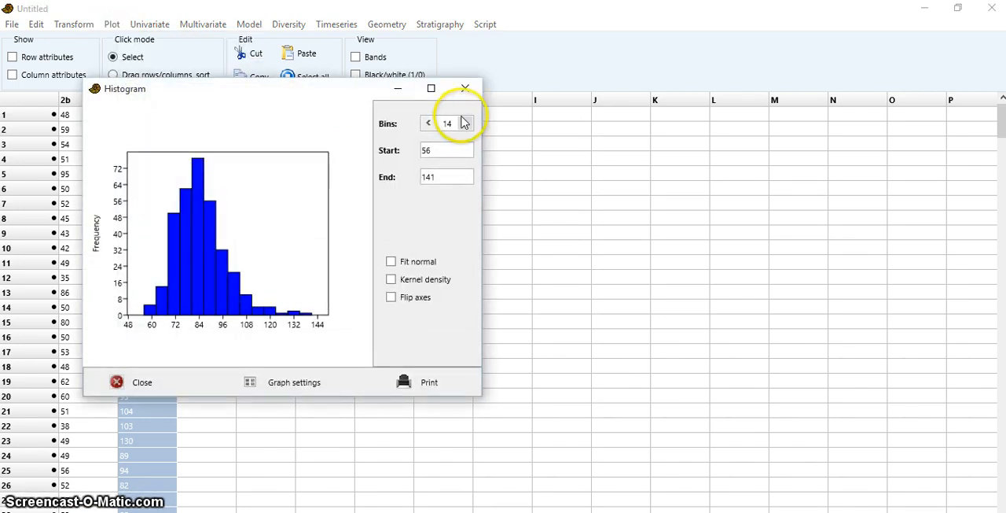
click(141, 382)
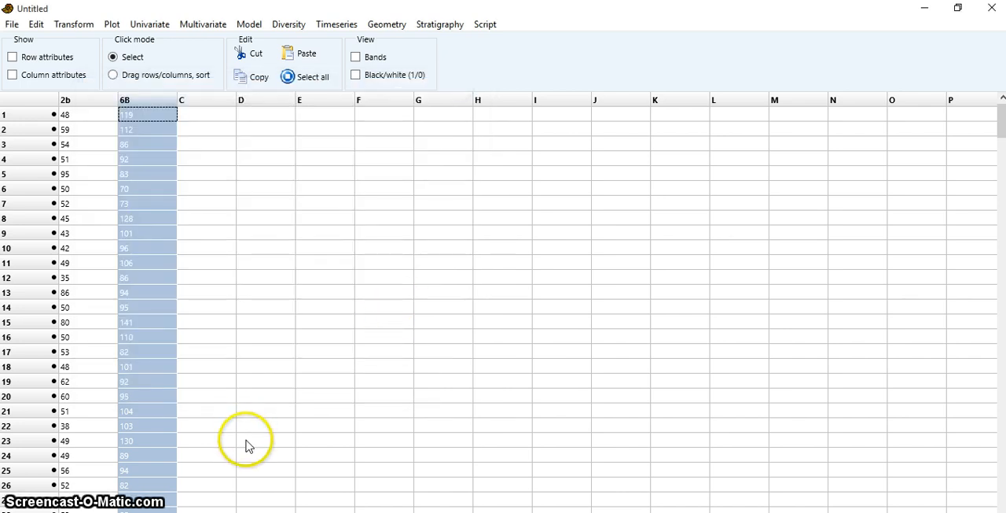